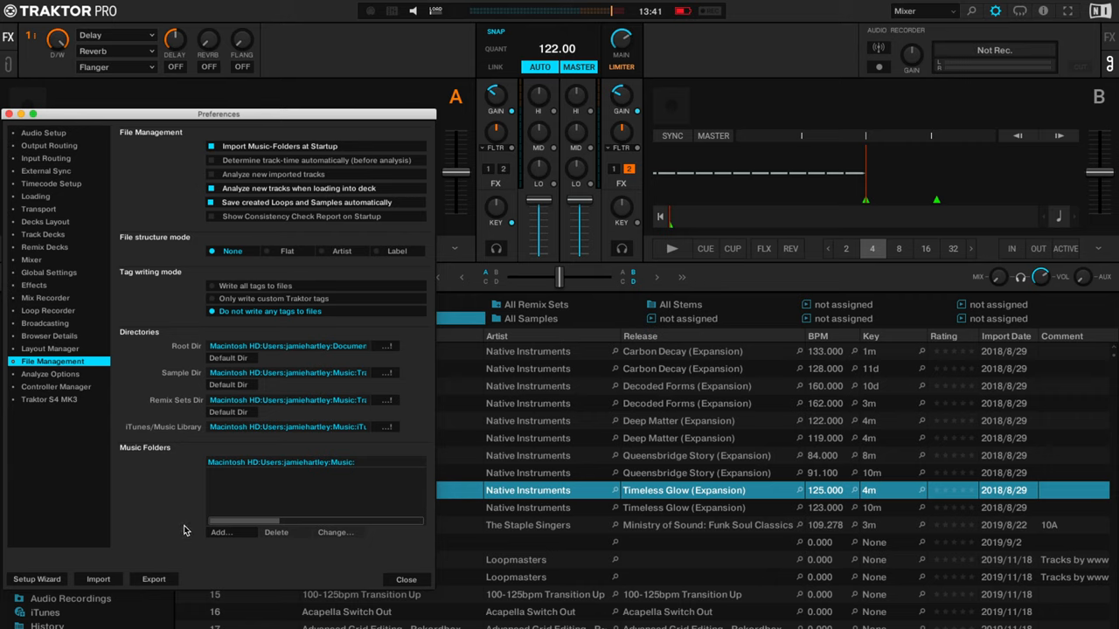
# - Add the LaCie drive's Crossfader Sample Pack folder as a music folder in File Management
pyautogui.click(220, 531)
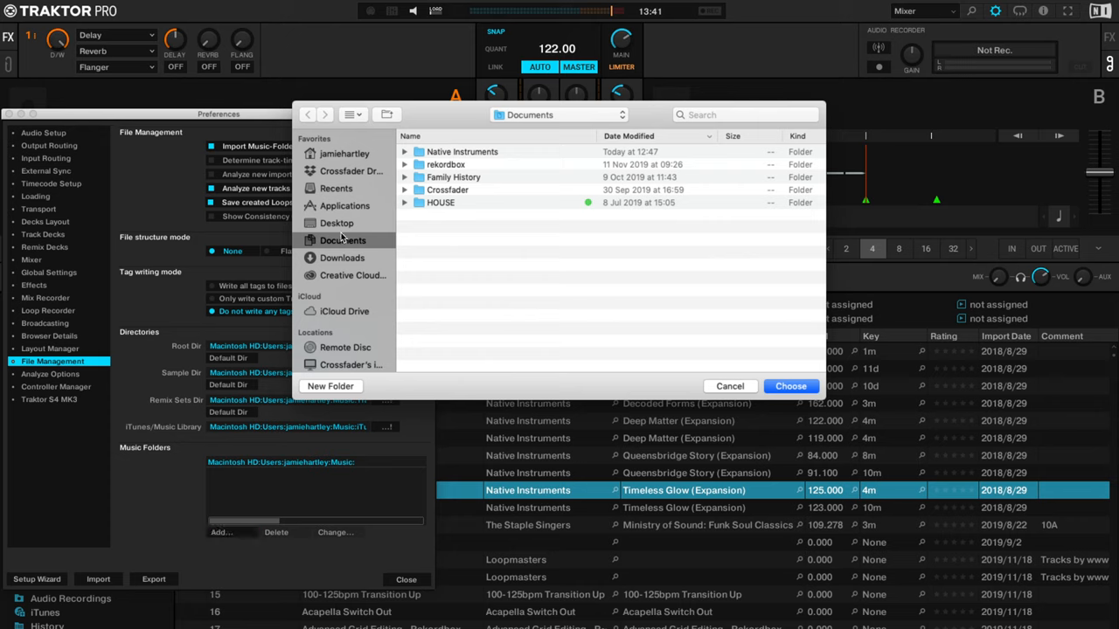
pyautogui.scroll(-3)
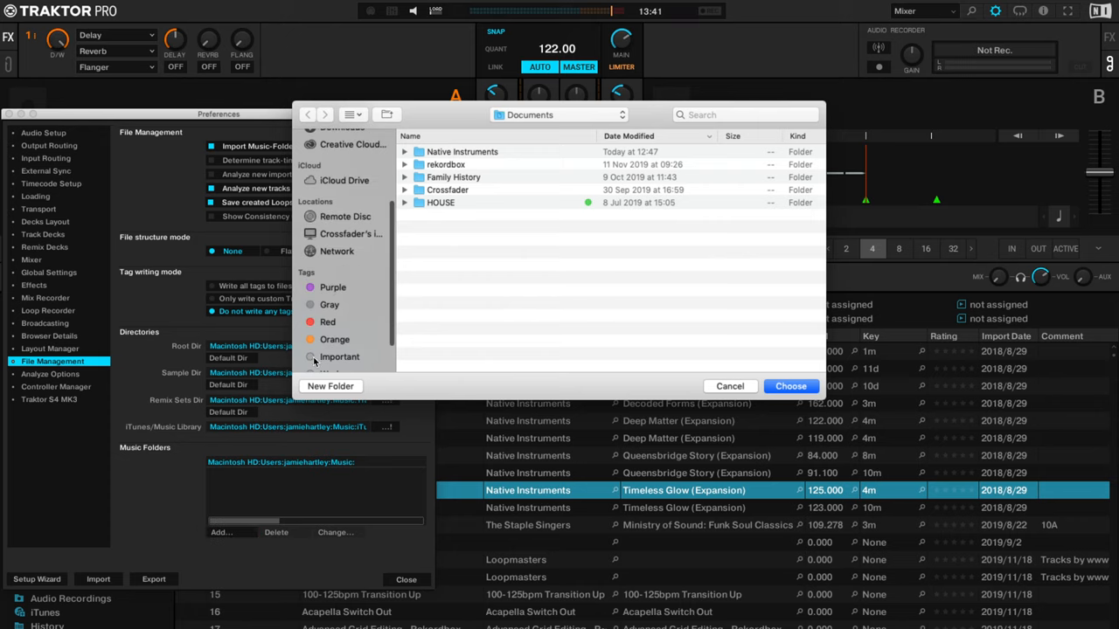
pyautogui.click(331, 217)
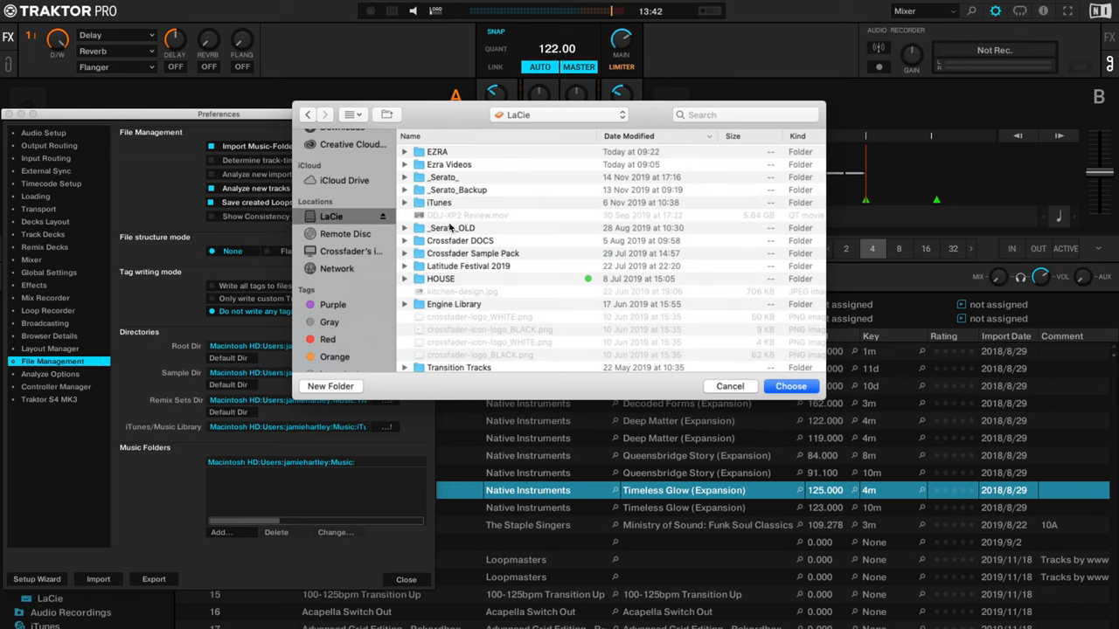
pyautogui.click(790, 386)
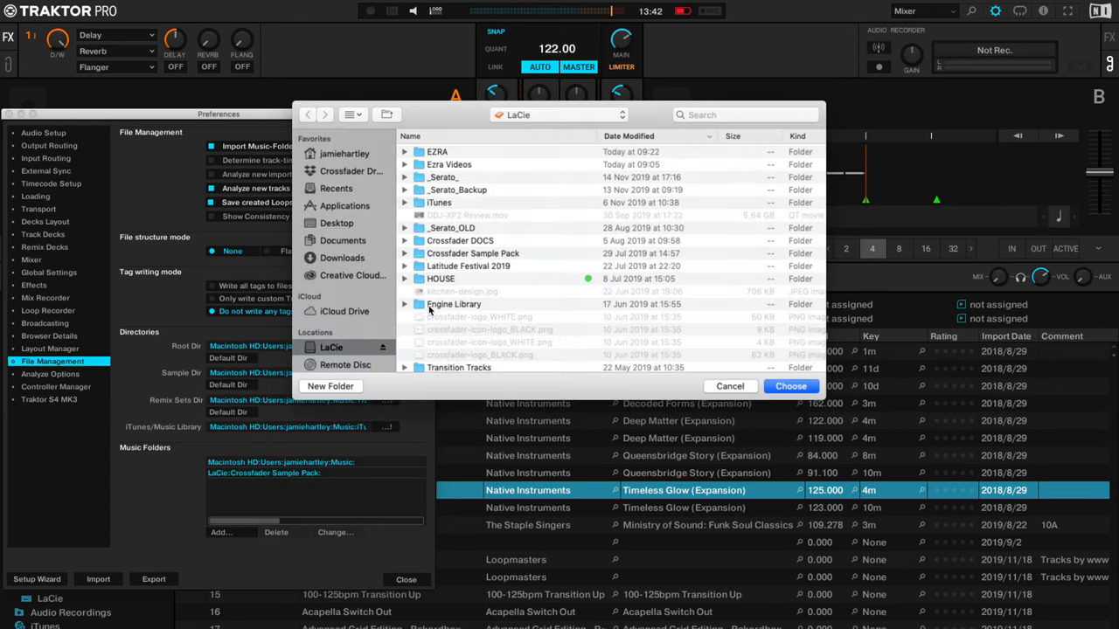
pyautogui.click(790, 386)
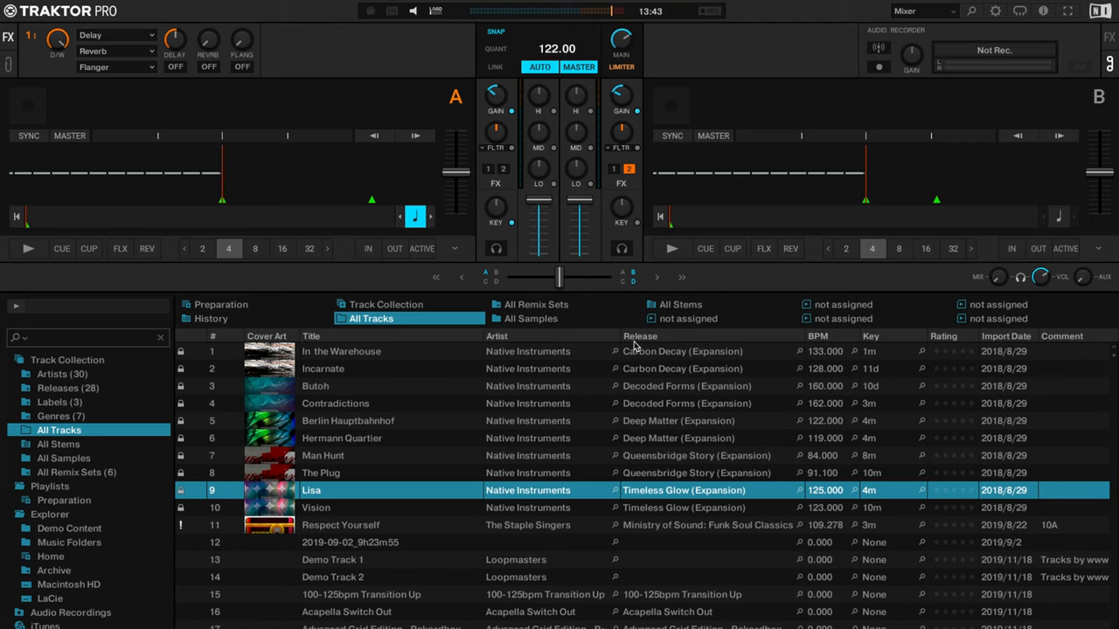
# - Swap the Comment column for Genre, drop Release and Rating, and select the track Butch
pyautogui.hscroll(3)
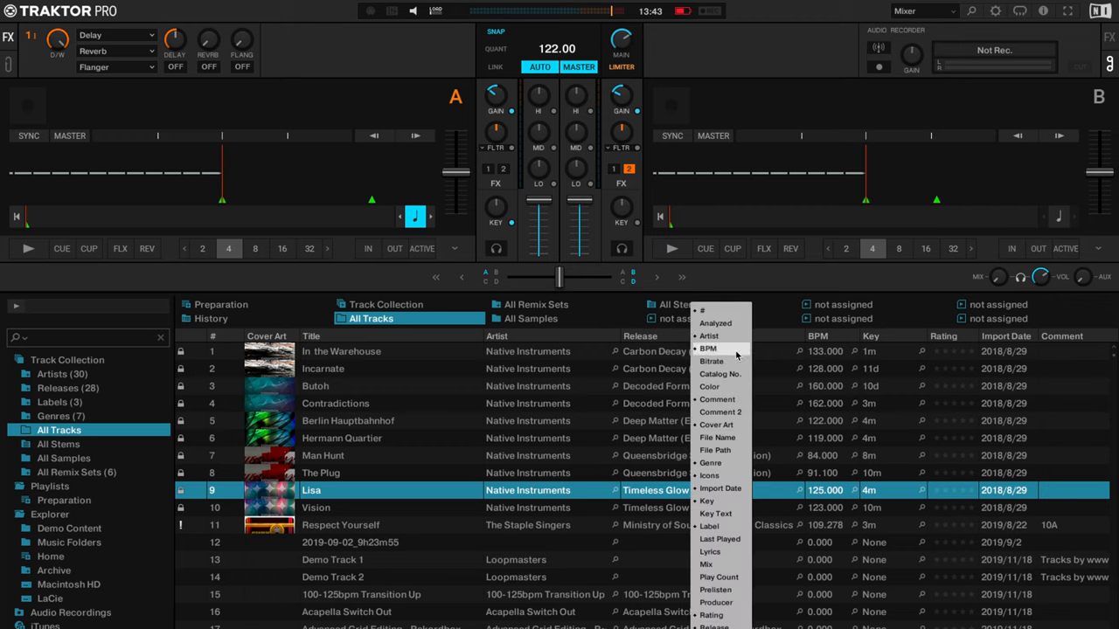
pyautogui.moveTo(721, 514)
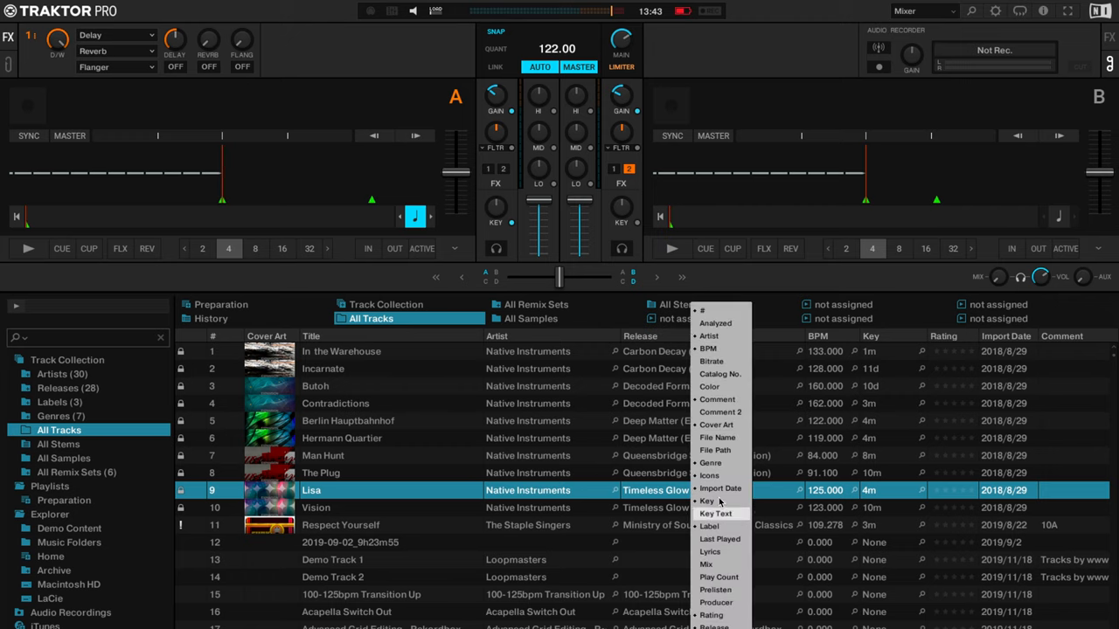
pyautogui.click(717, 489)
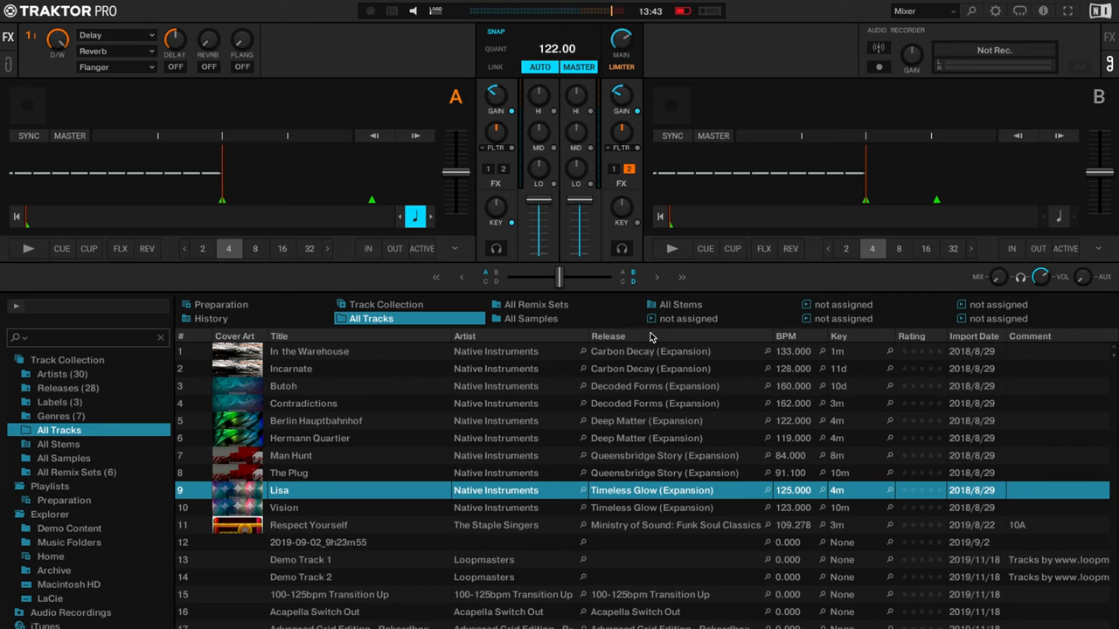
pyautogui.rightClick(650, 336)
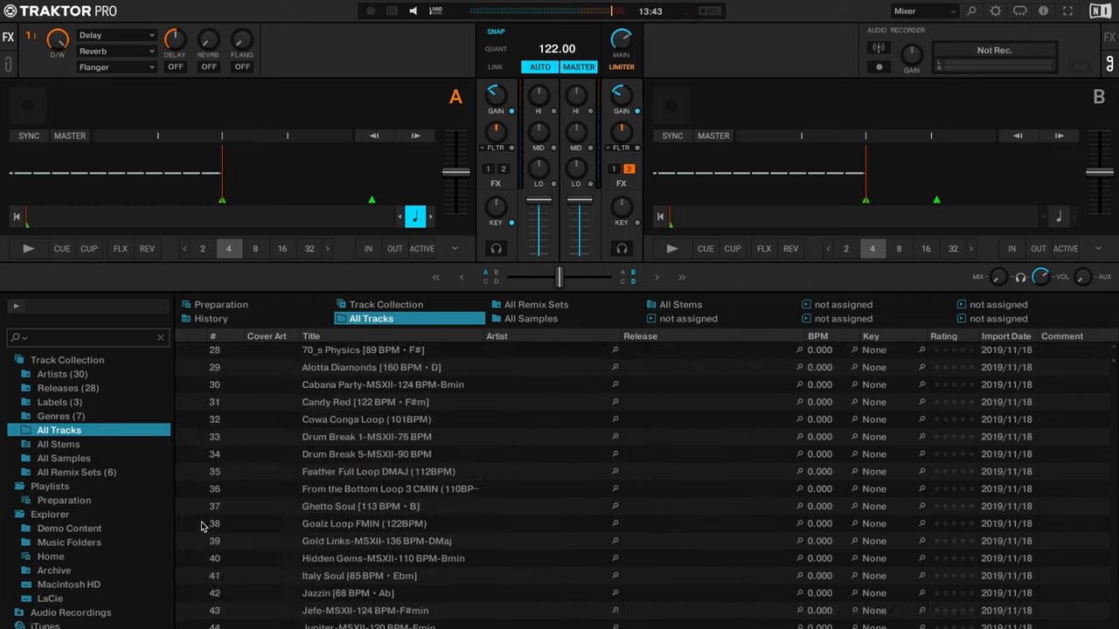
pyautogui.click(63, 458)
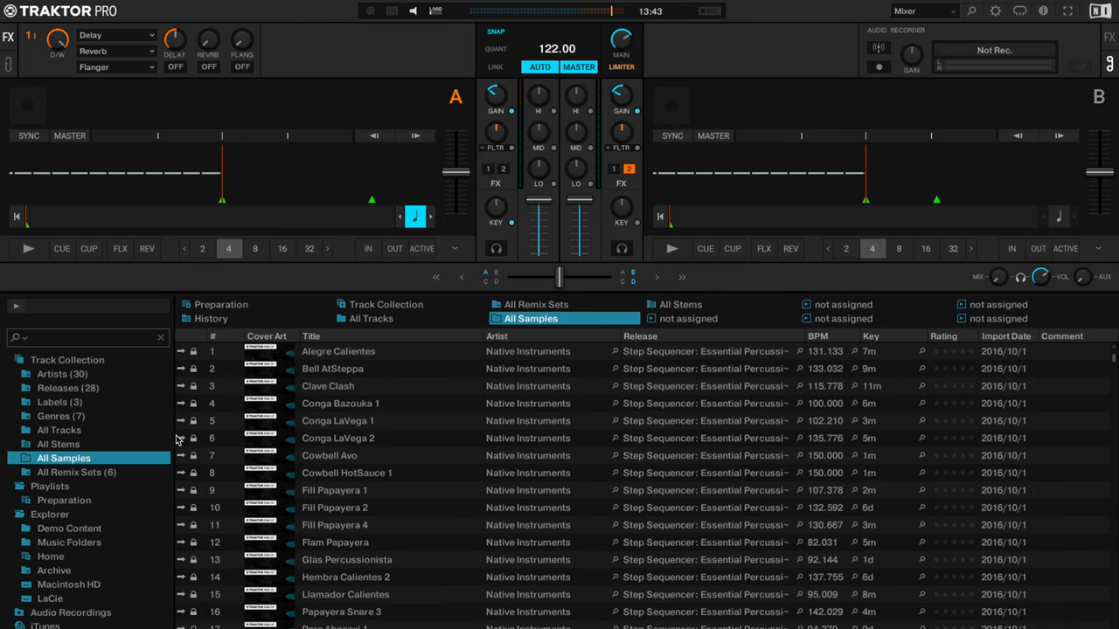
pyautogui.click(384, 367)
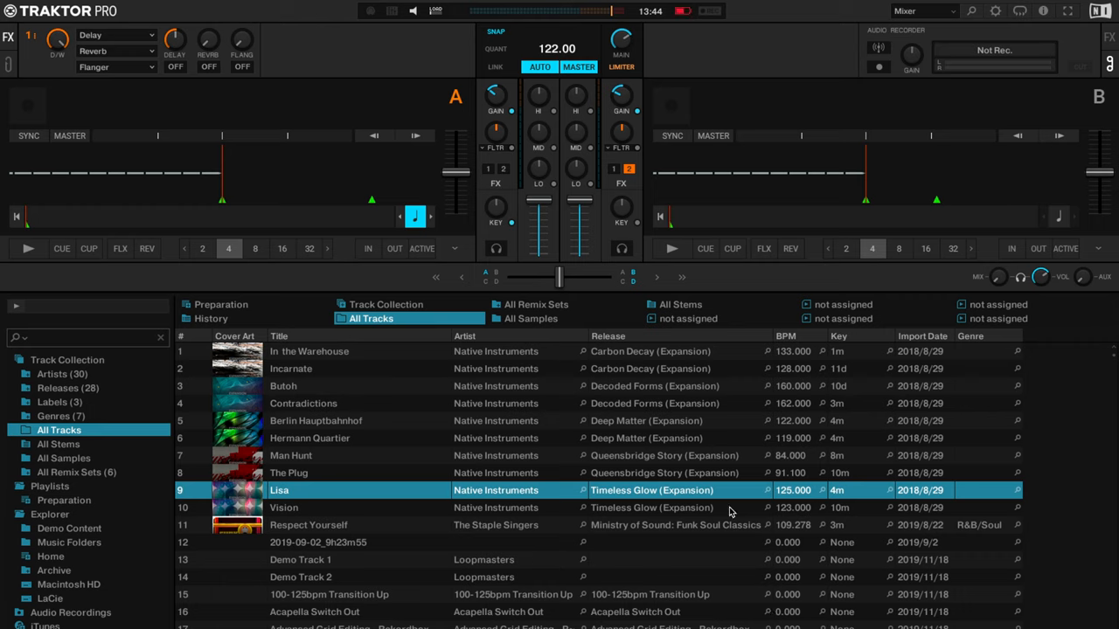
pyautogui.moveTo(1081, 375)
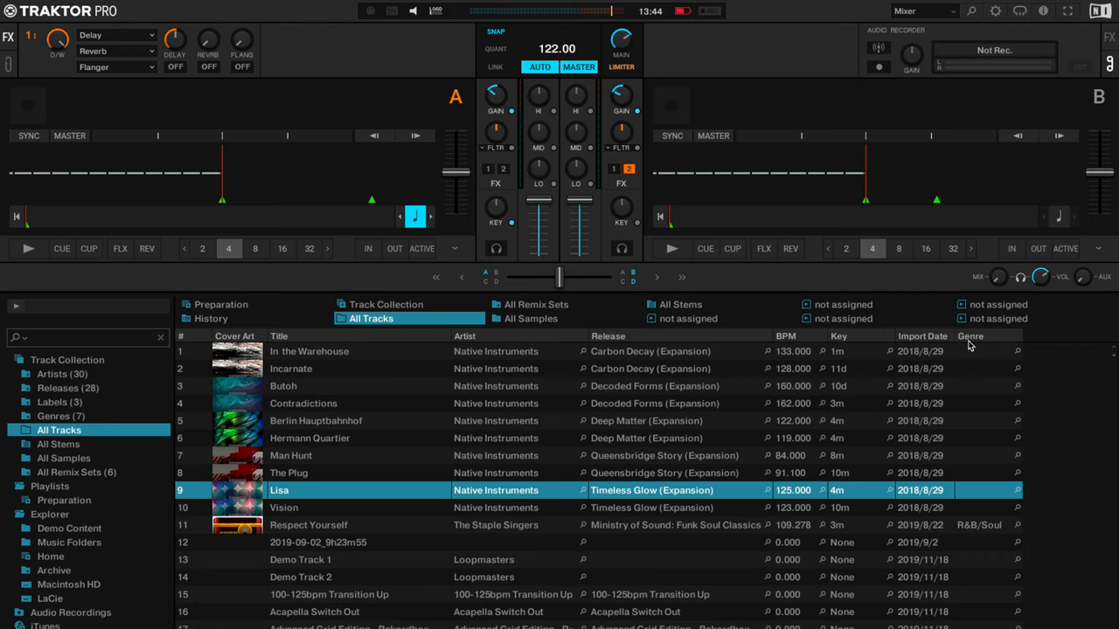
pyautogui.moveTo(860, 343)
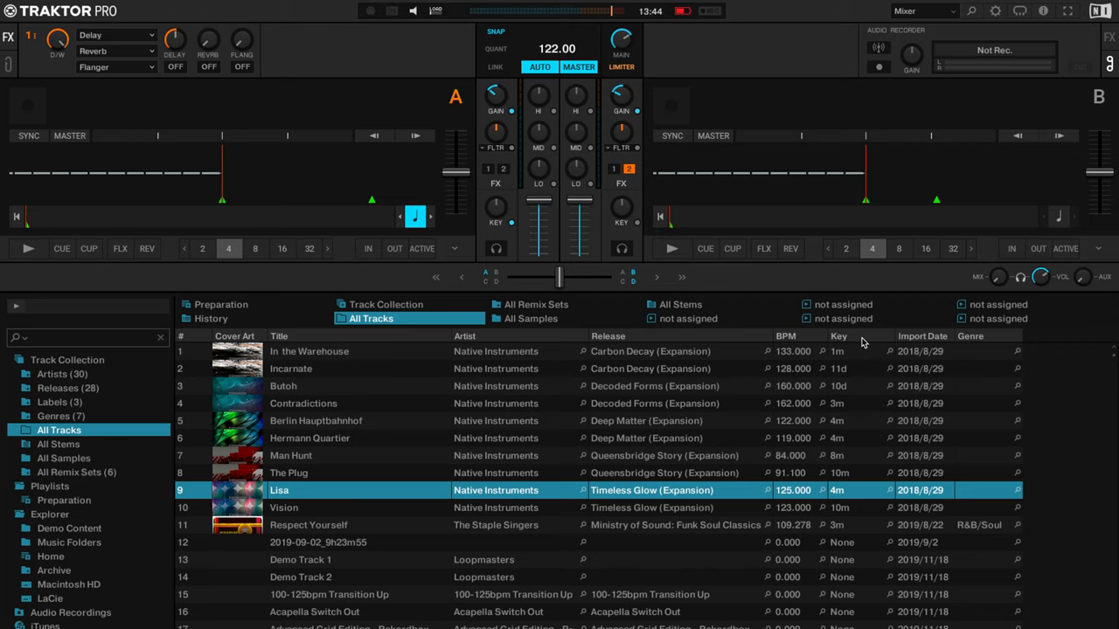
pyautogui.moveTo(994, 329)
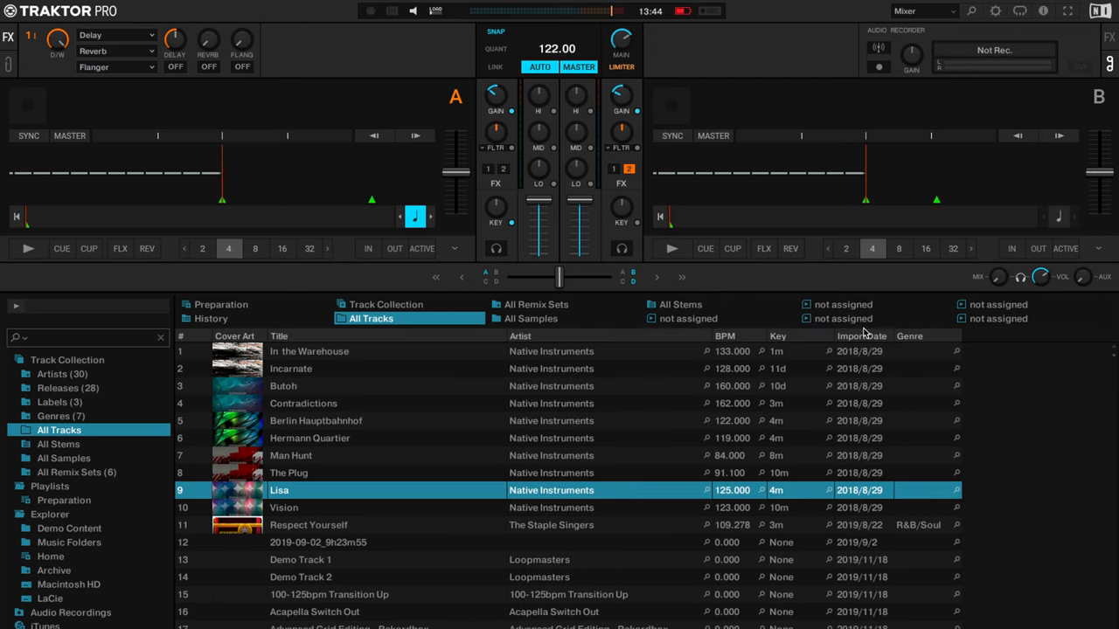
pyautogui.moveTo(905, 468)
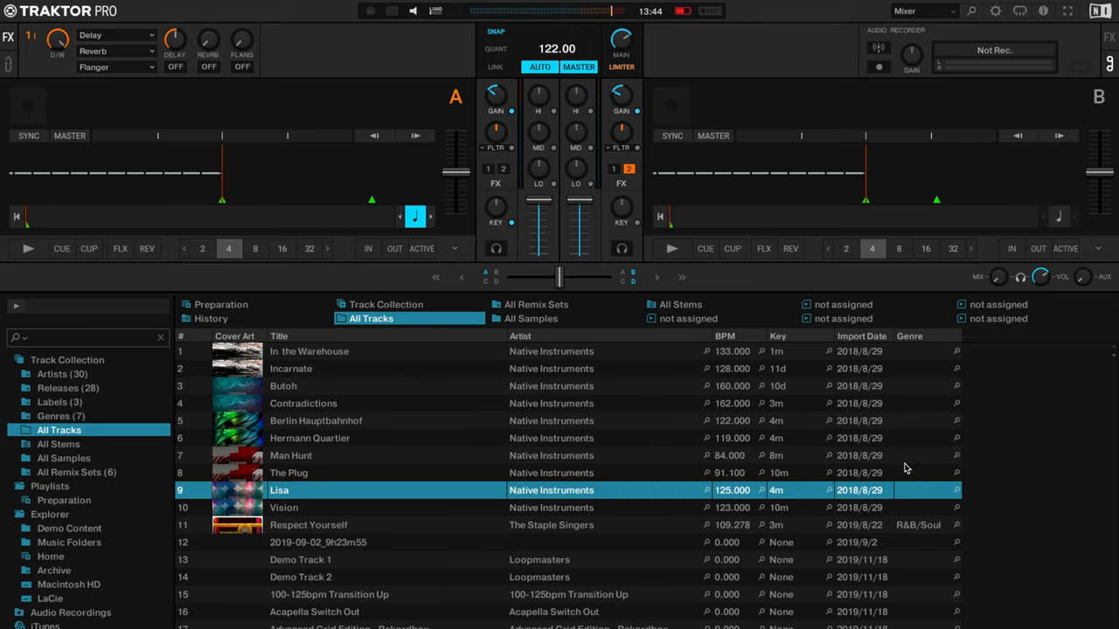
pyautogui.moveTo(923, 416)
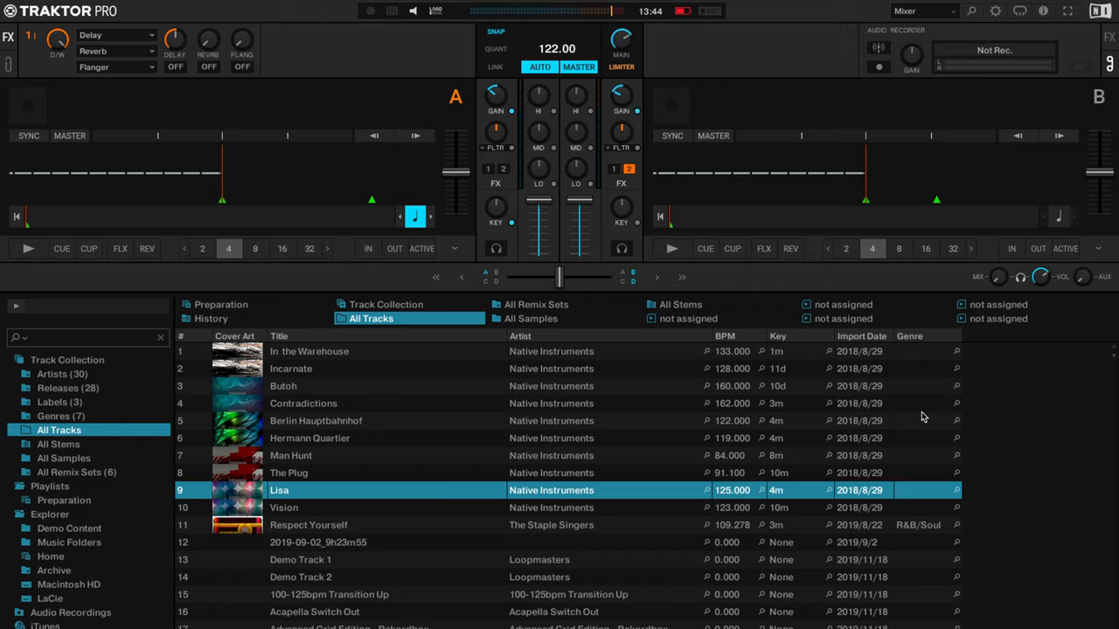
pyautogui.click(284, 387)
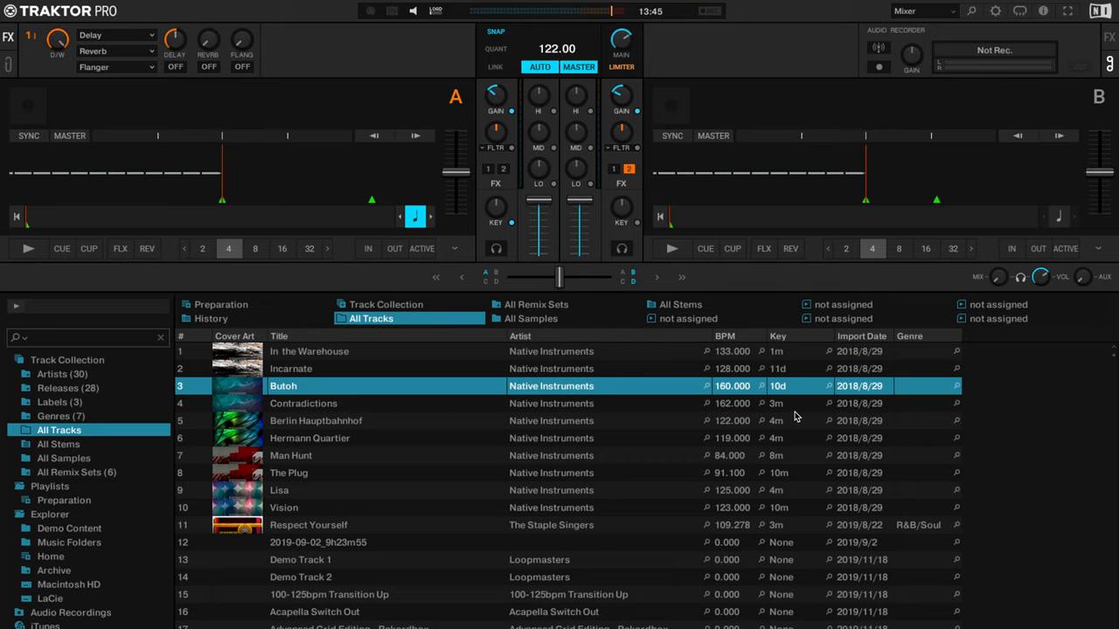
# - Set Analyze Options so musical keys are displayed in Open Key notation
pyautogui.click(994, 10)
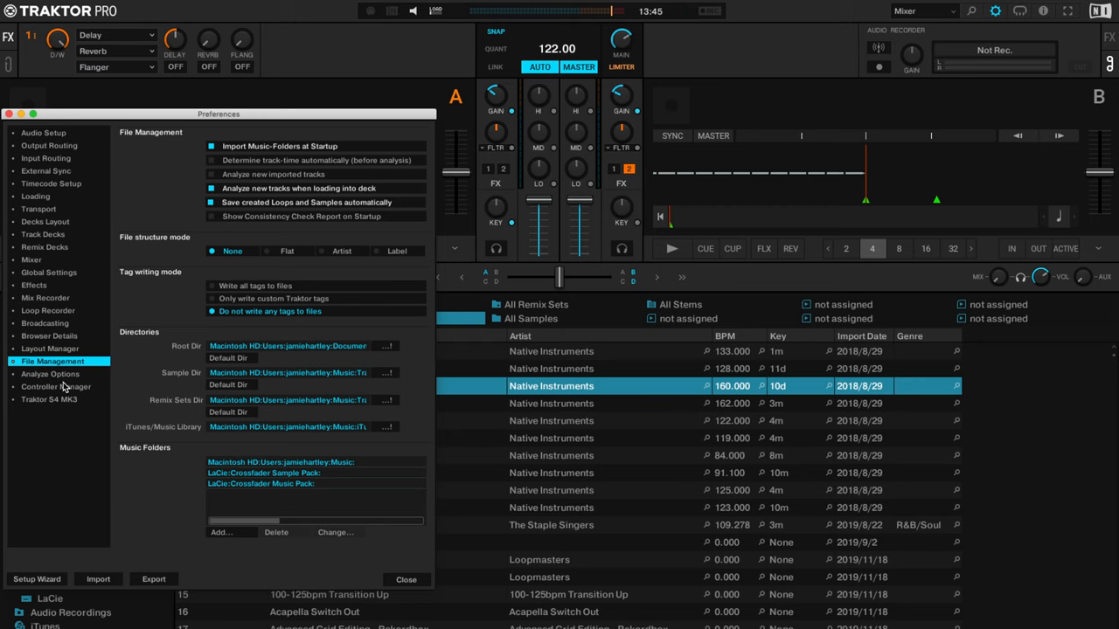
pyautogui.click(49, 374)
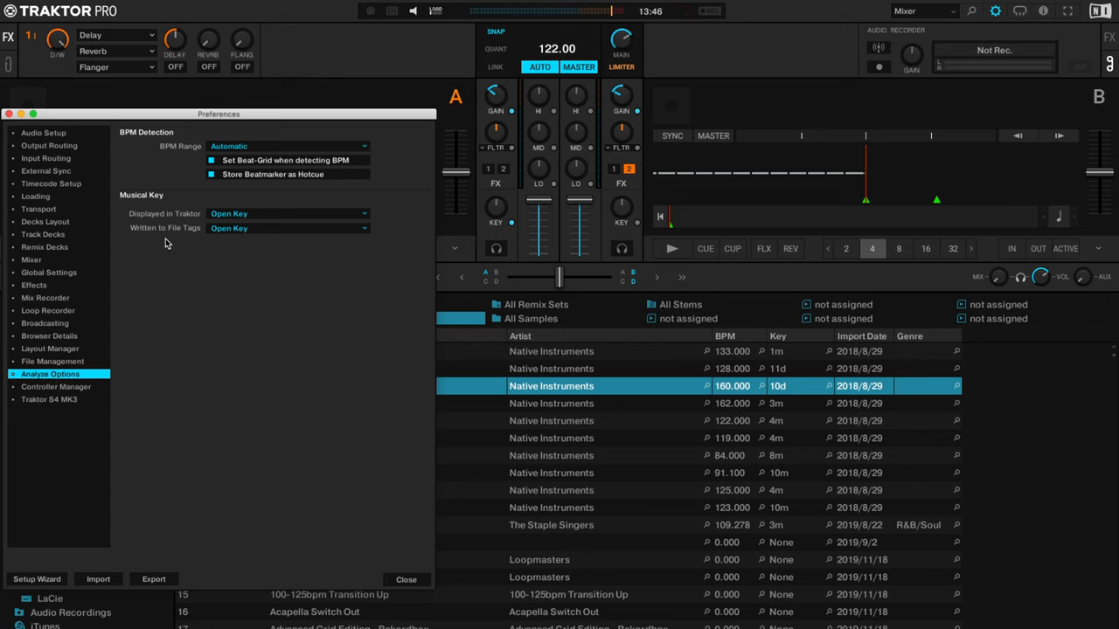
pyautogui.click(287, 214)
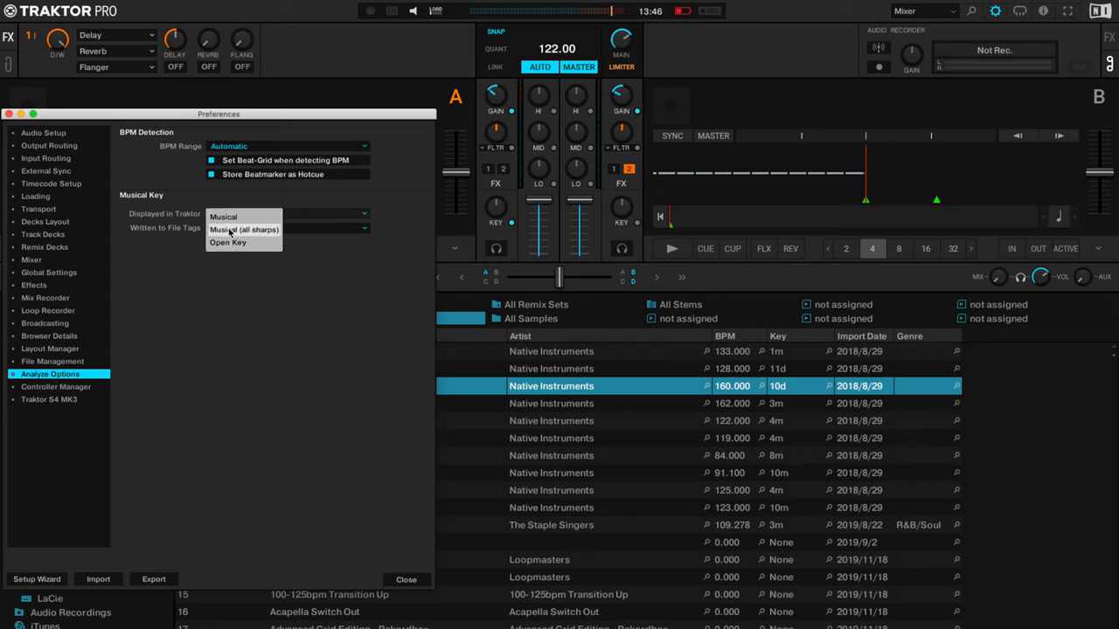
pyautogui.click(228, 241)
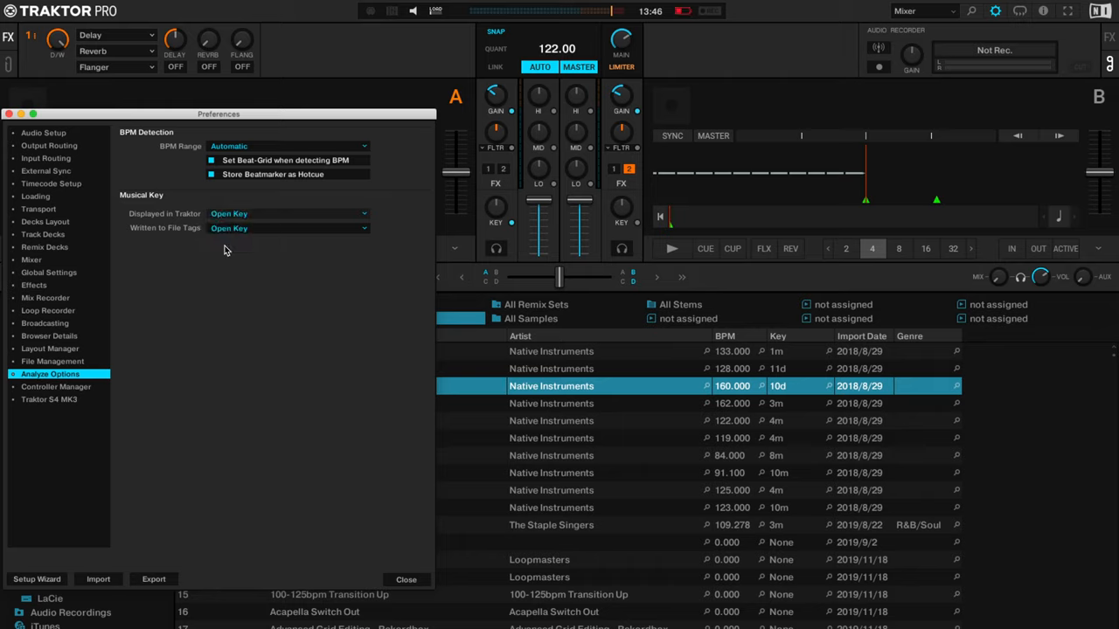
pyautogui.click(406, 581)
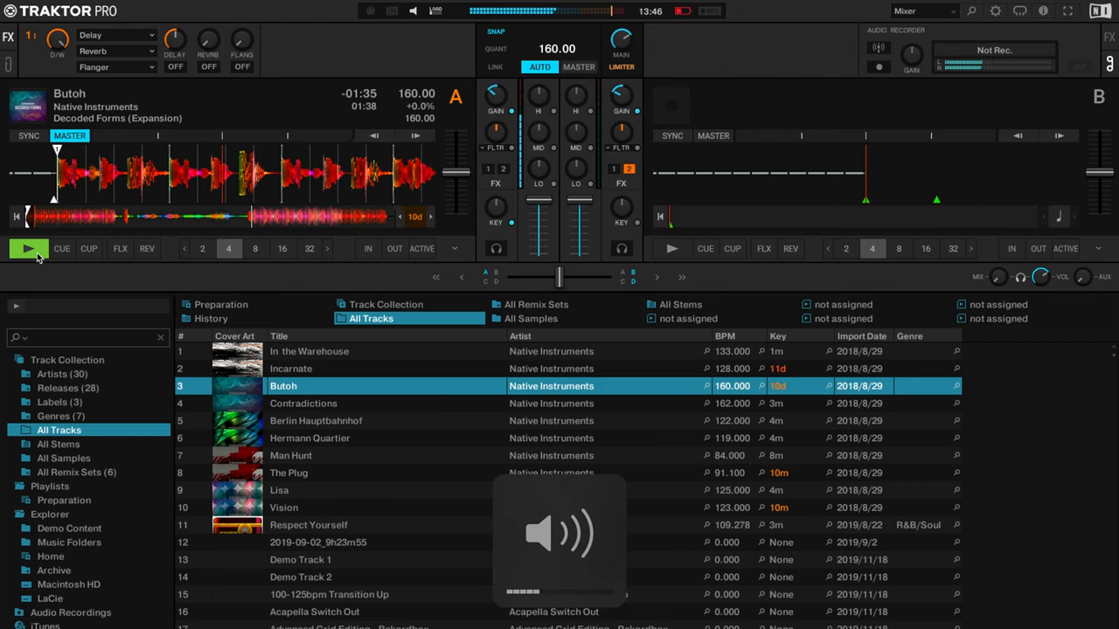
# - Reopen the preferences to confirm Open Key for both display and file tags
pyautogui.click(28, 248)
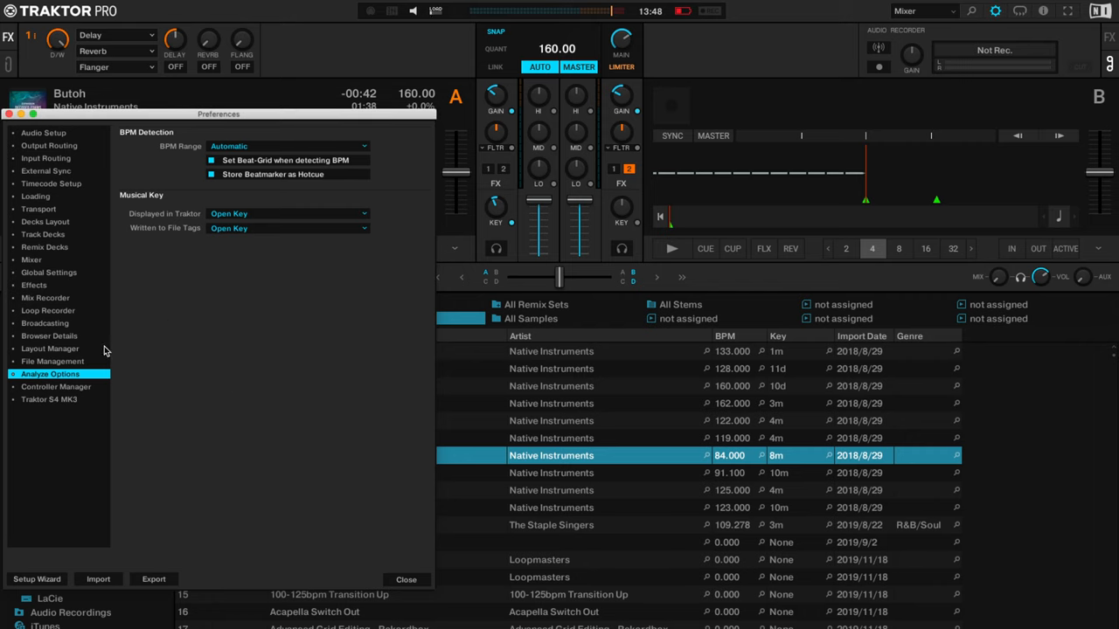
# - Set Browser Details key highlighting to only color matching keys against the reference deck
pyautogui.click(49, 335)
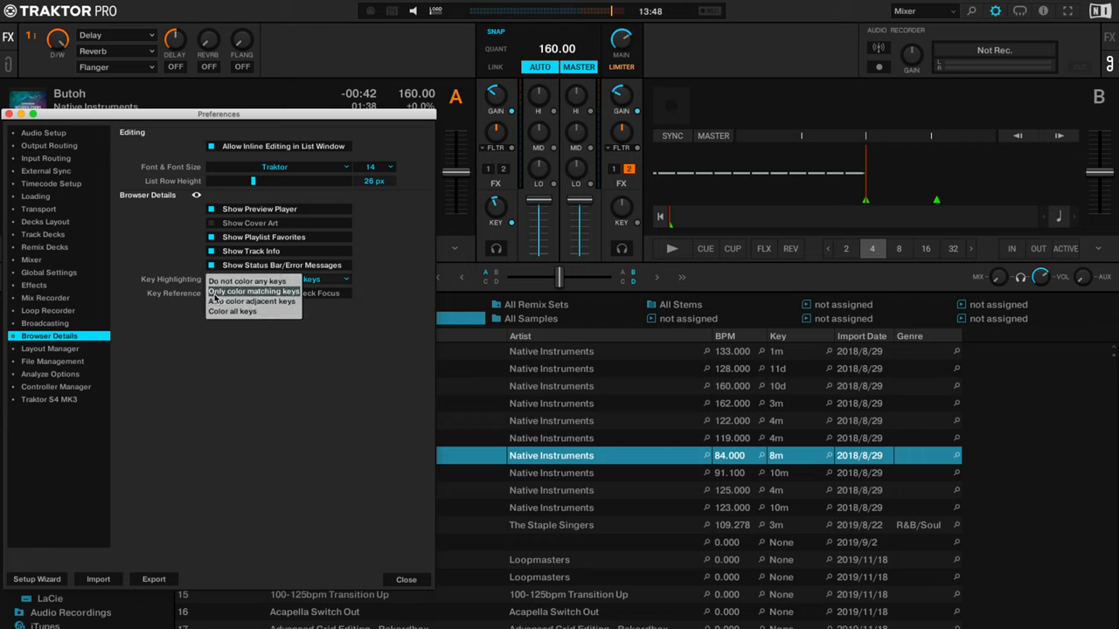
pyautogui.moveTo(252, 301)
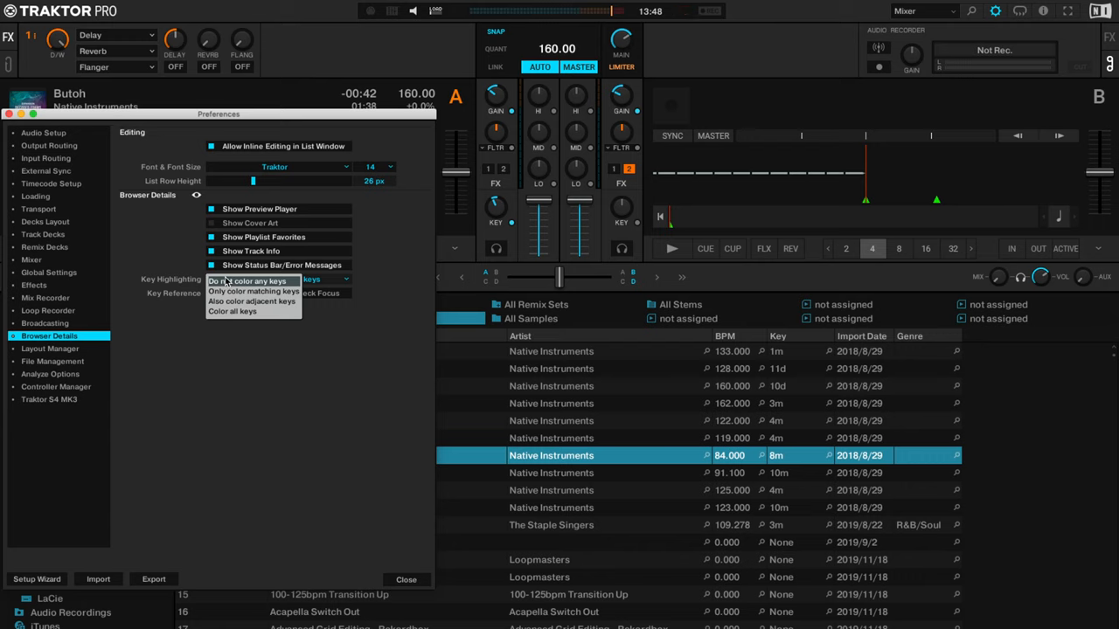
pyautogui.click(273, 290)
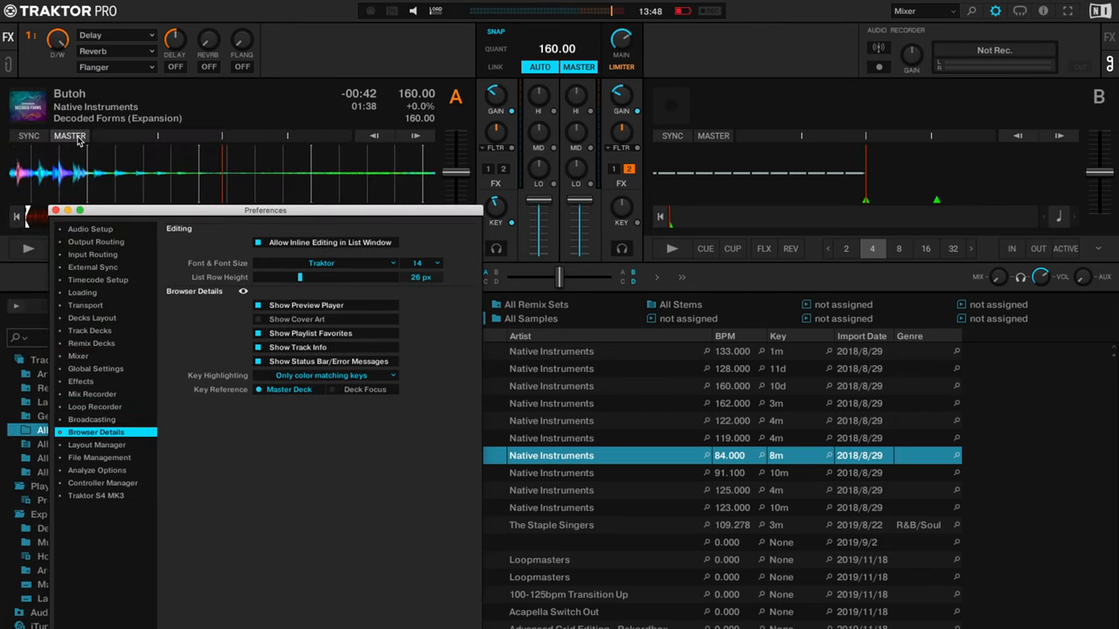
pyautogui.moveTo(360, 399)
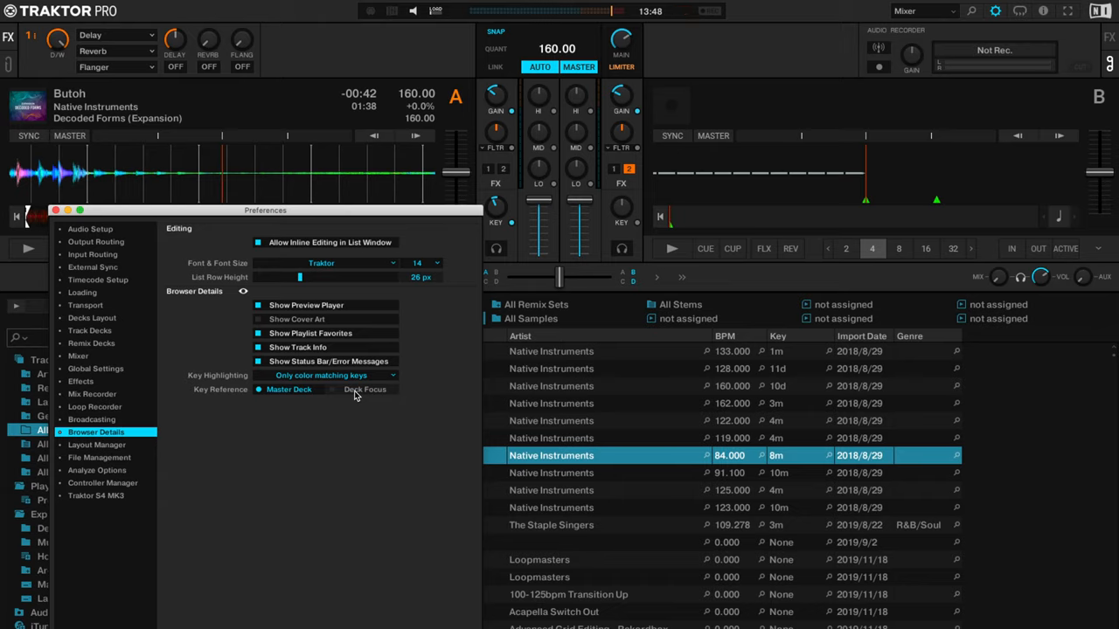
pyautogui.click(56, 210)
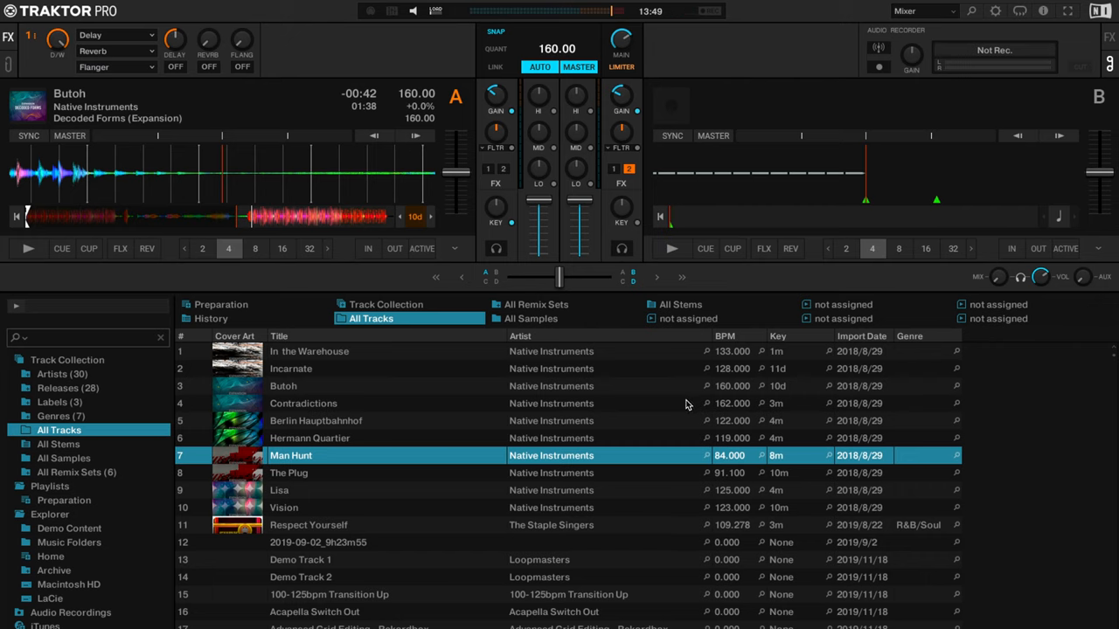
pyautogui.moveTo(712, 410)
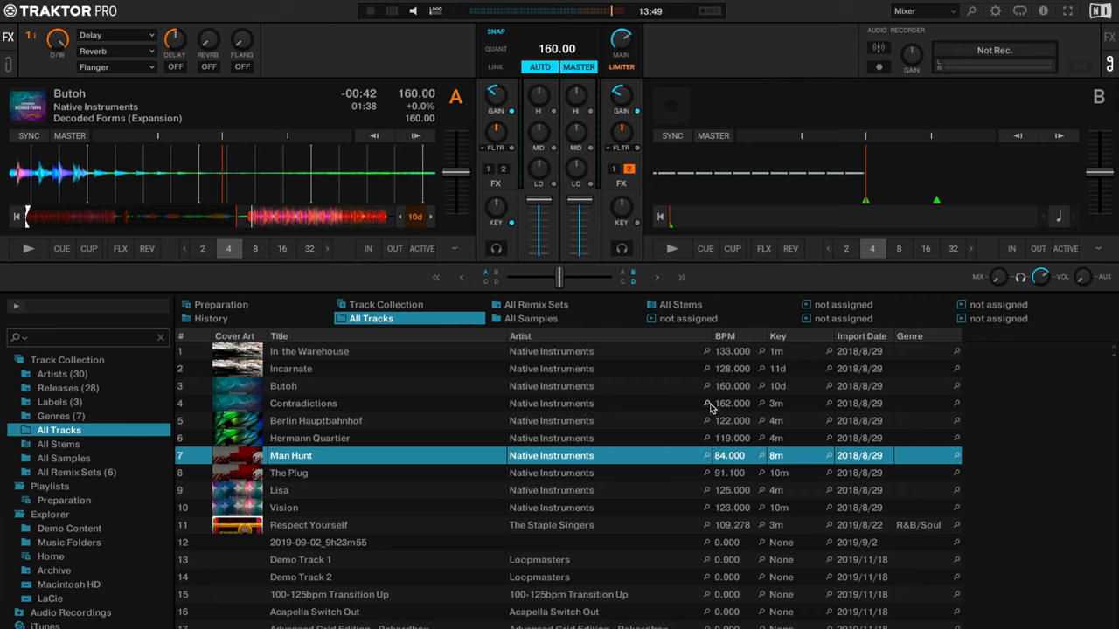
pyautogui.moveTo(762, 409)
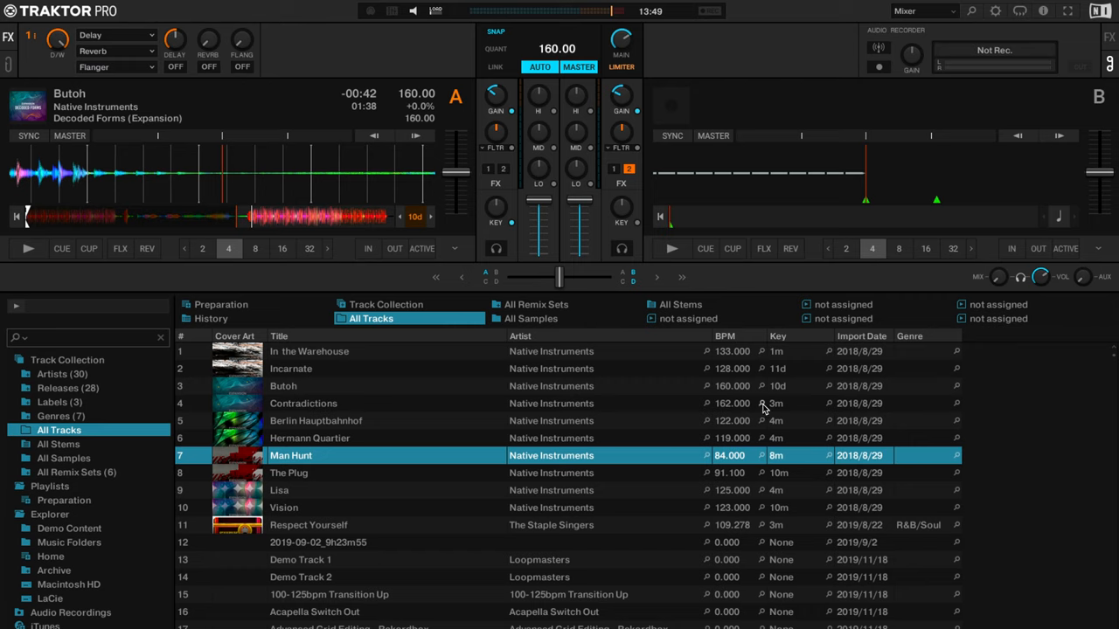
# - Search the track collection for 162 BPM, then for key 10d, and scroll the results
pyautogui.write('162')
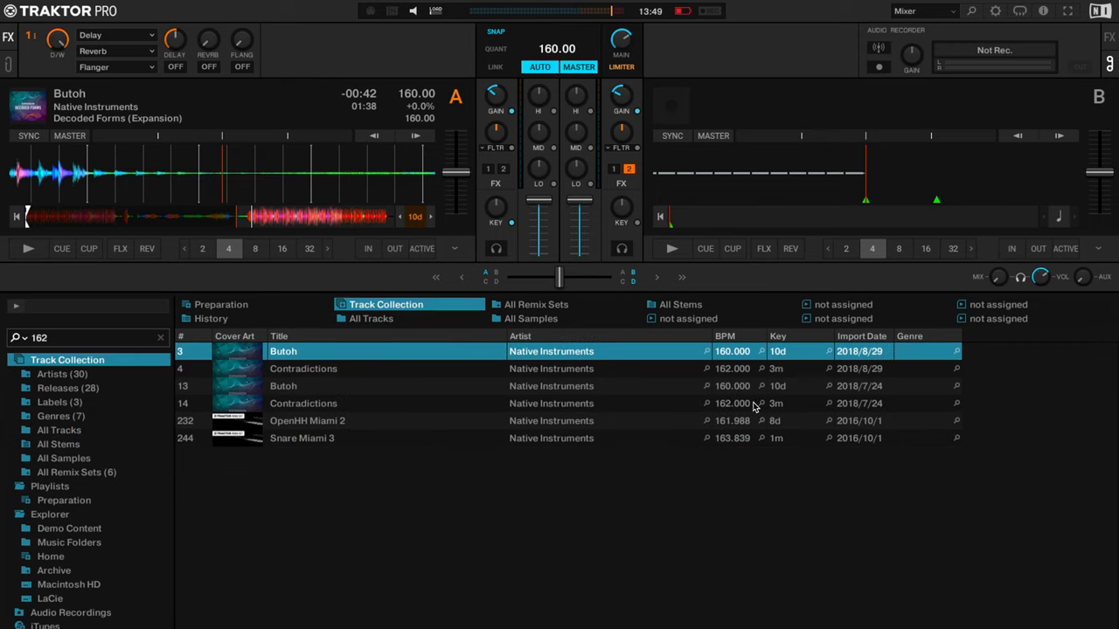
pyautogui.moveTo(726, 472)
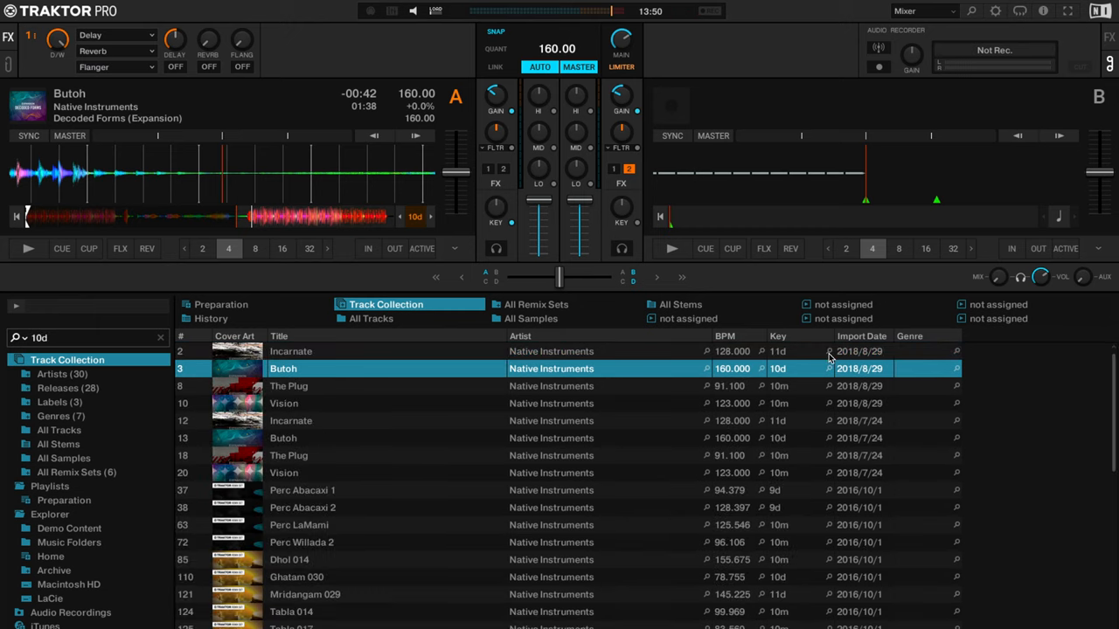
pyautogui.scroll(-3)
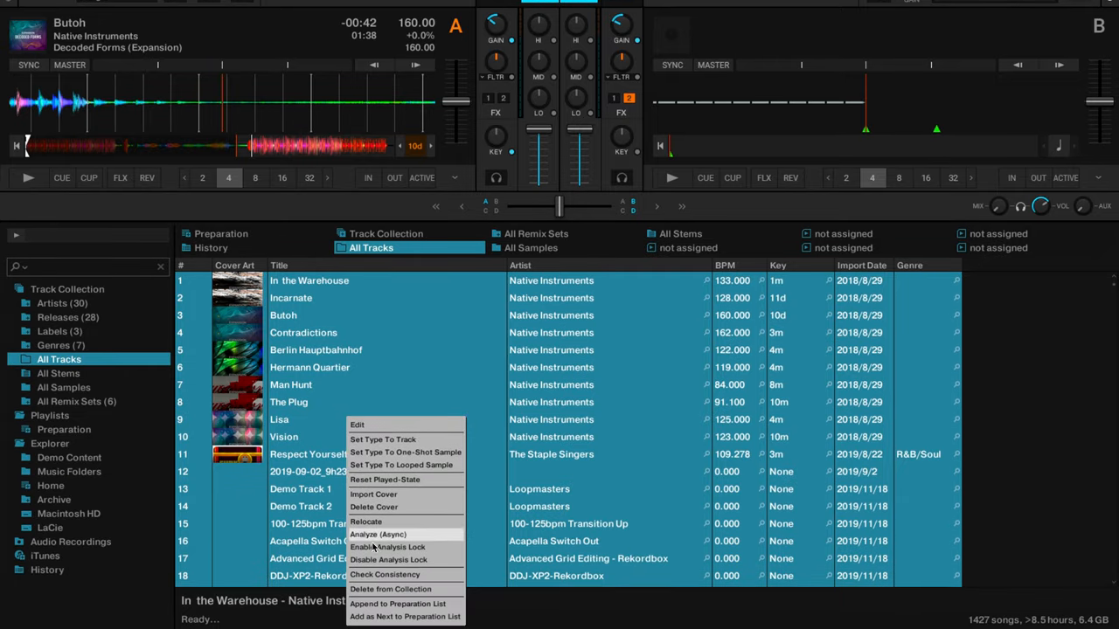
pyautogui.moveTo(404, 573)
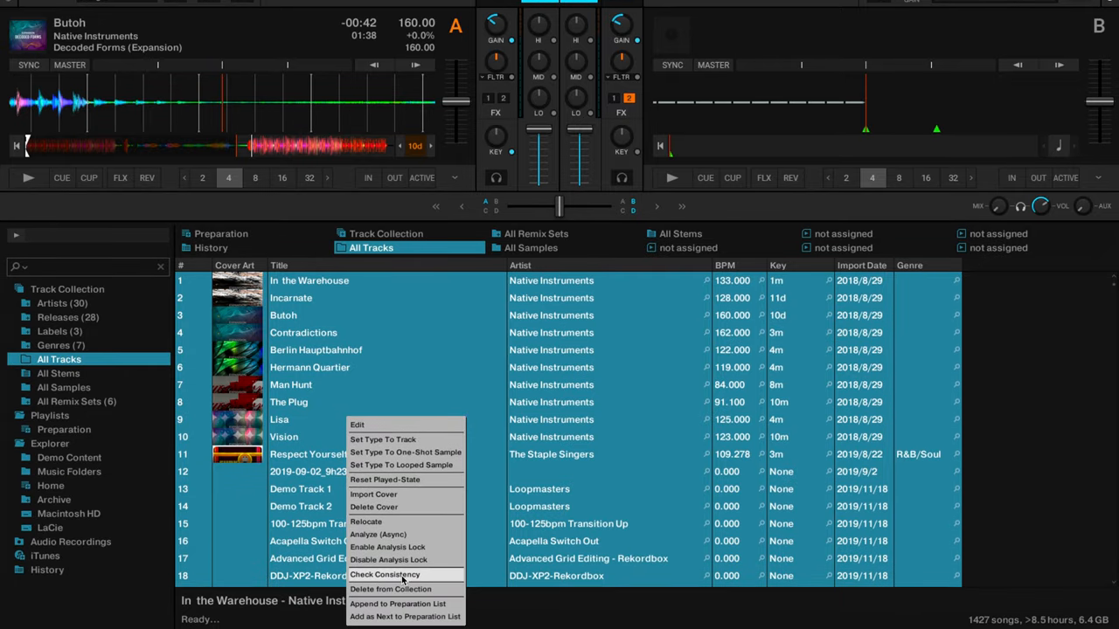
# - Check Consistency on all selected tracks, reporting 1427 tracks with 1396 not analyzed
pyautogui.click(385, 573)
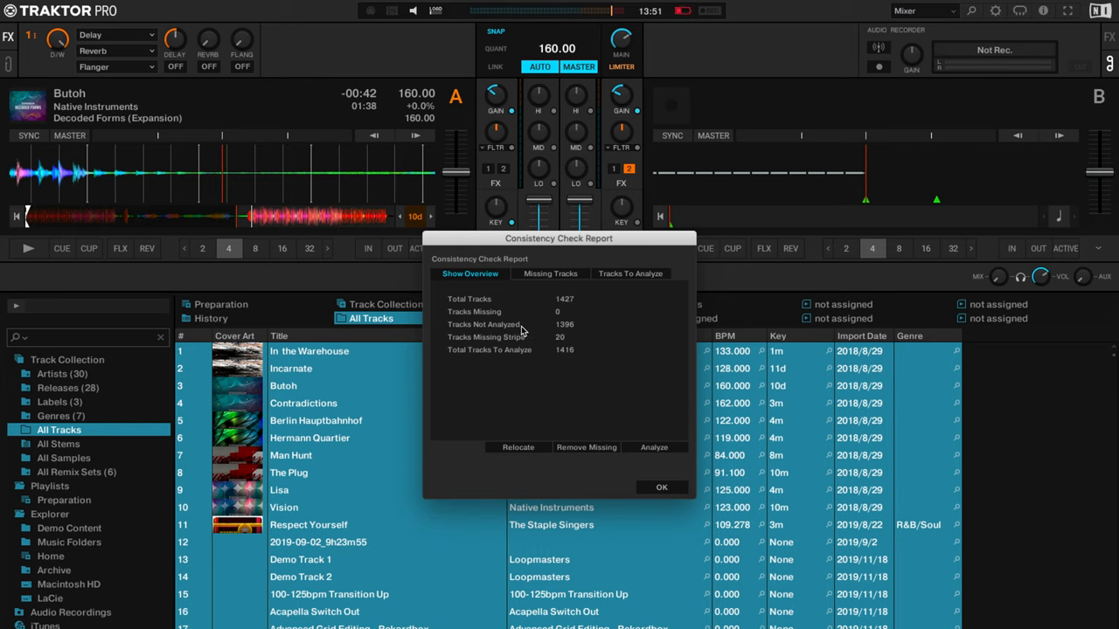
pyautogui.moveTo(535, 362)
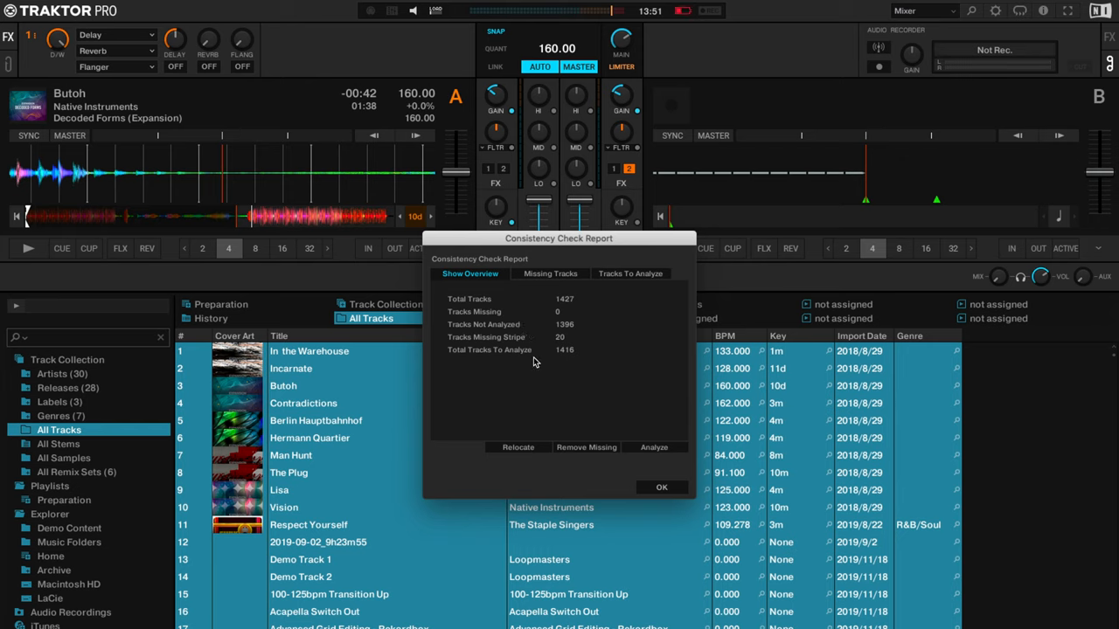
pyautogui.moveTo(647, 453)
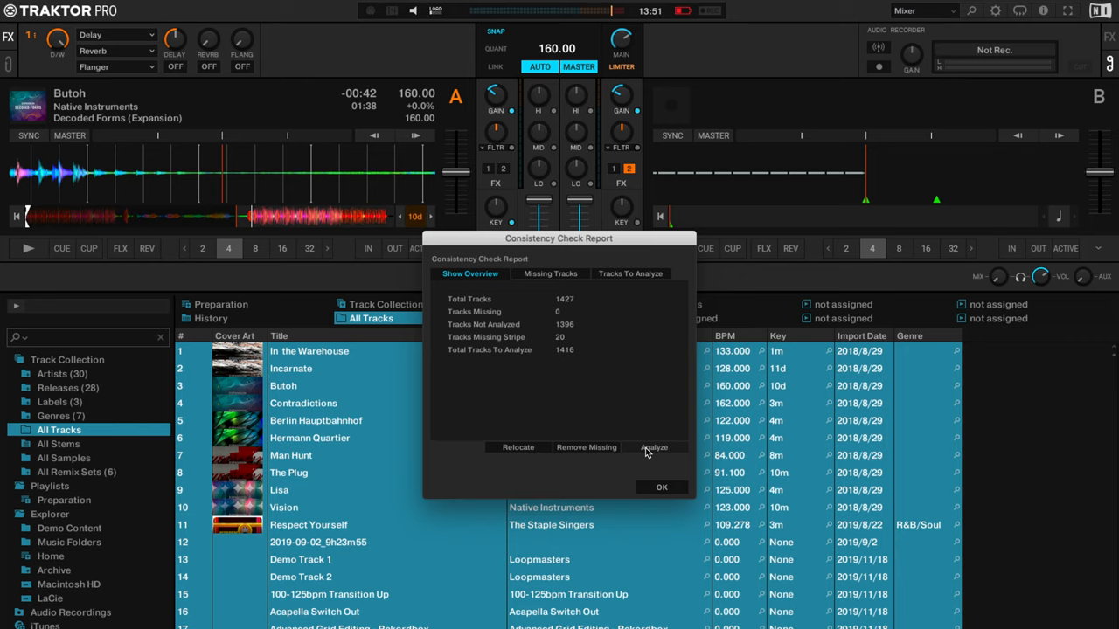
pyautogui.moveTo(588, 452)
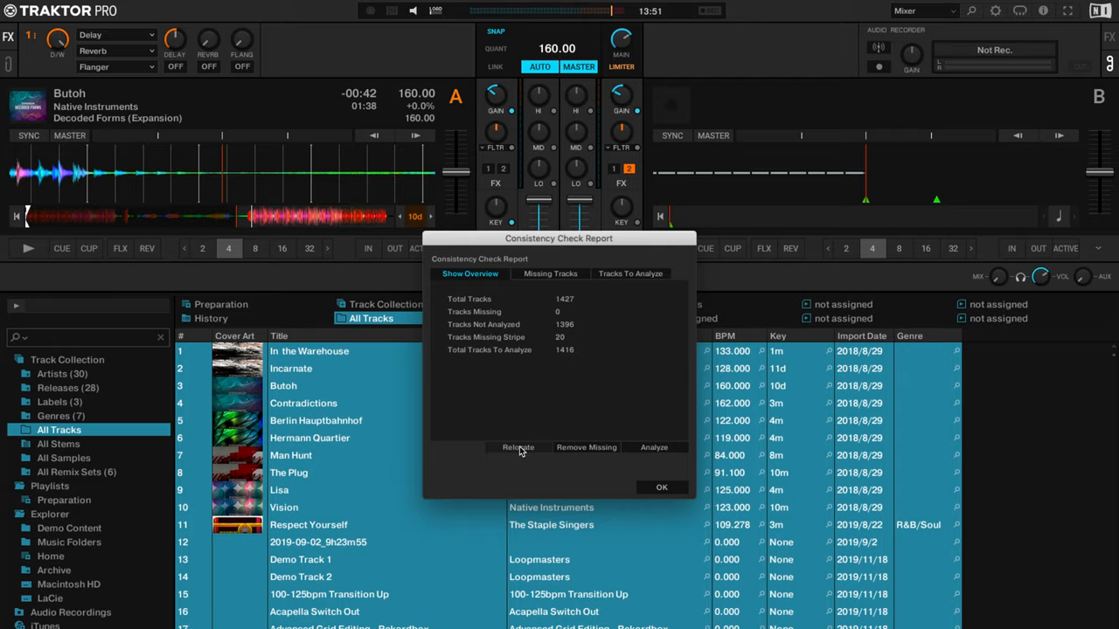
pyautogui.moveTo(619, 507)
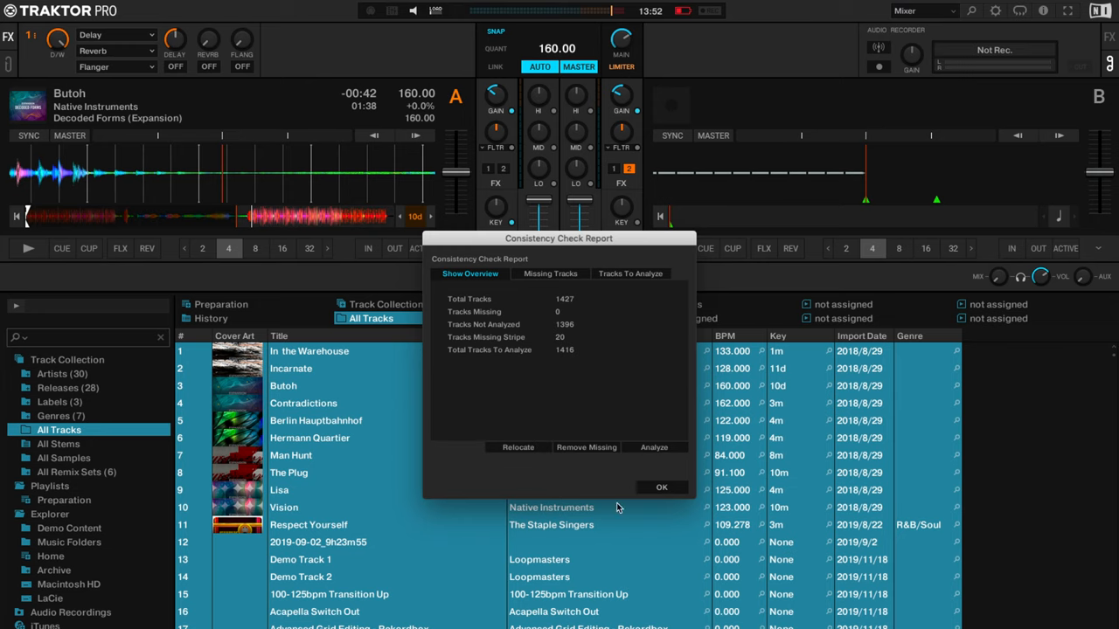
pyautogui.moveTo(661, 487)
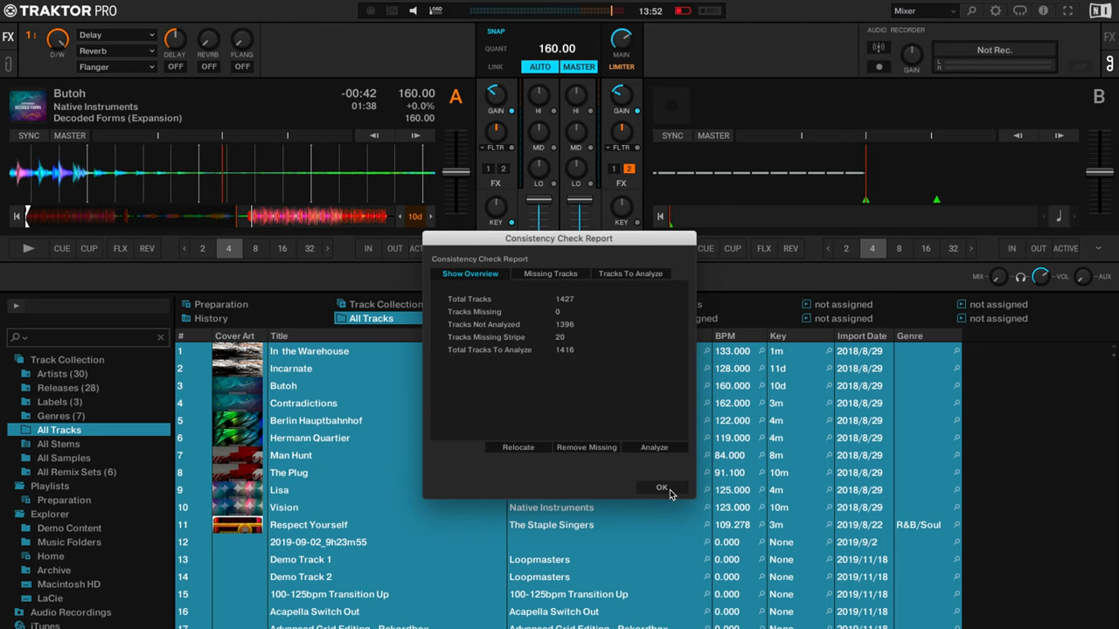
# - Close the consistency check report with OK after reviewing the missing and unanalysed counts
pyautogui.click(661, 486)
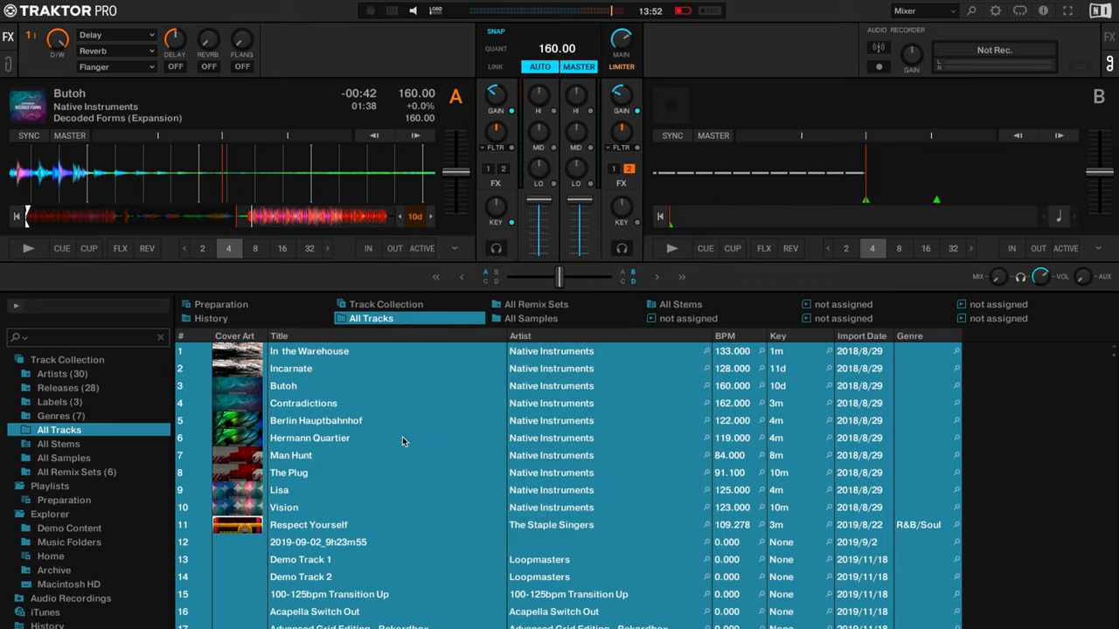
# - Run Check Consistency again, now showing 1351 tracks left to analyse
pyautogui.rightClick(402, 441)
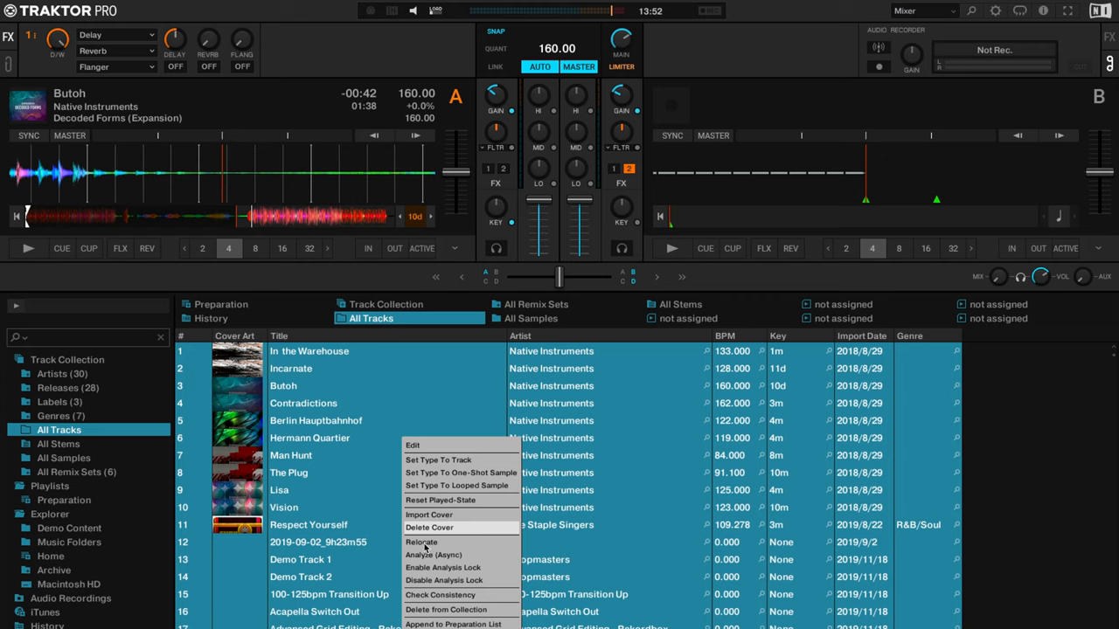
pyautogui.click(442, 594)
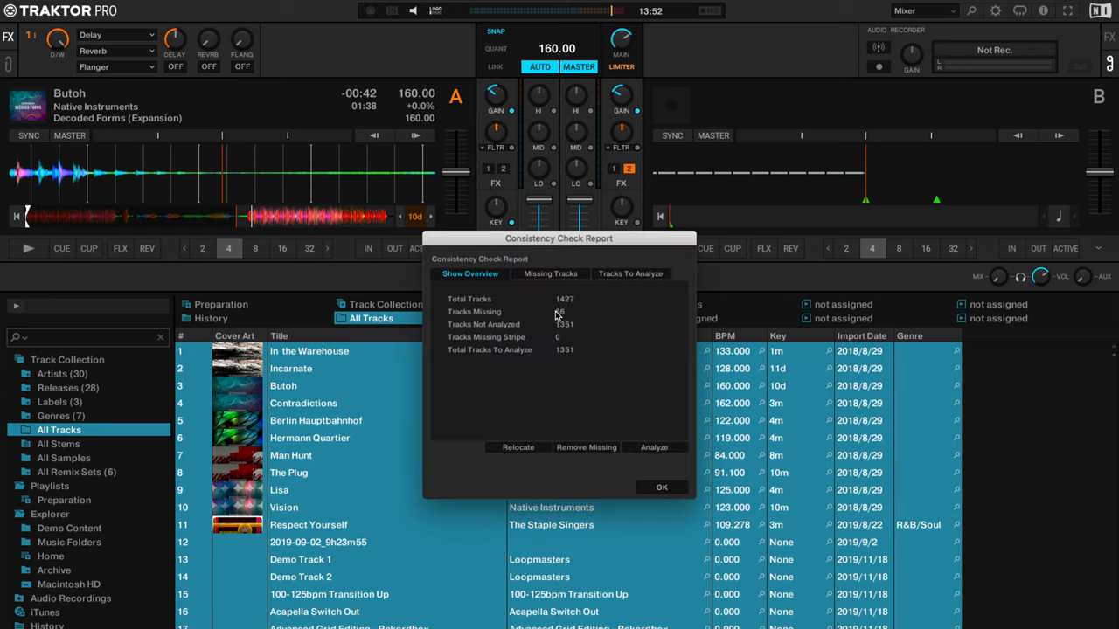